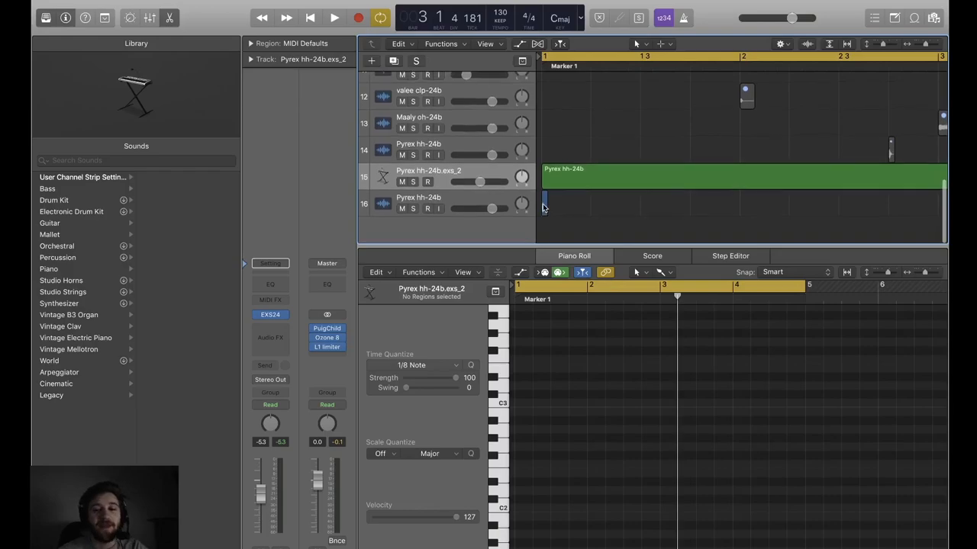
Step: Convert the hi-hat audio region to a new EXS24 sampler track and select its single C3 note
{"action": "left_click", "coordinate": [550, 205]}
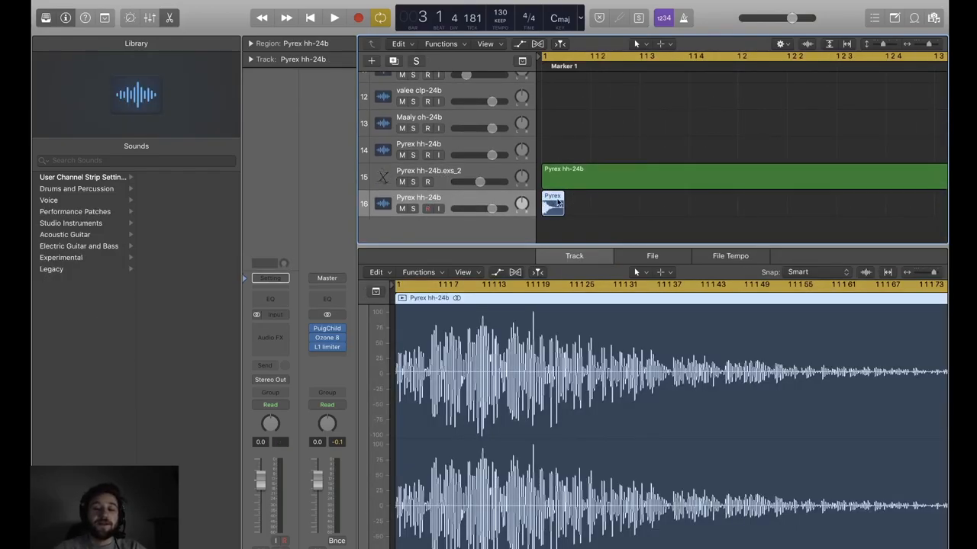
{"action": "right_click", "coordinate": [553, 203]}
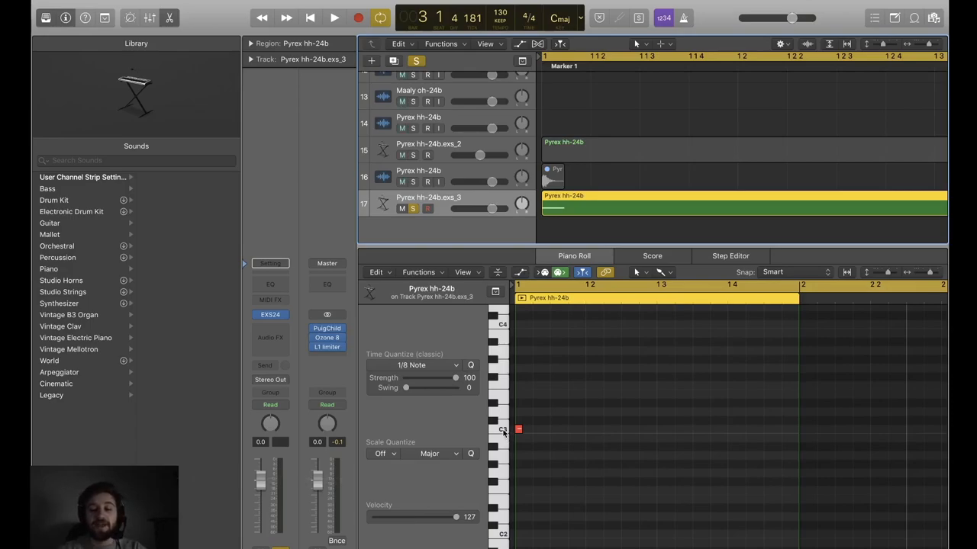
{"action": "left_click", "coordinate": [497, 429]}
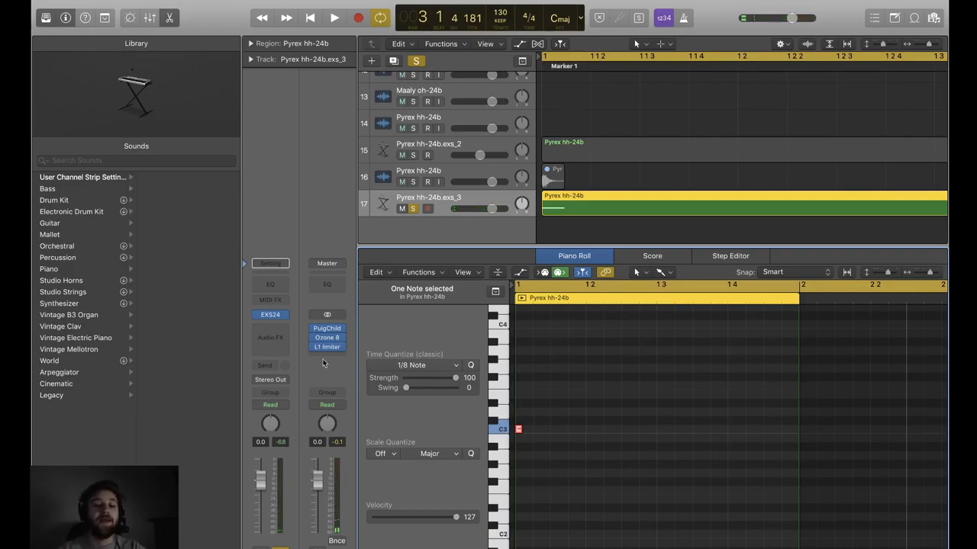
{"action": "left_click", "coordinate": [270, 314]}
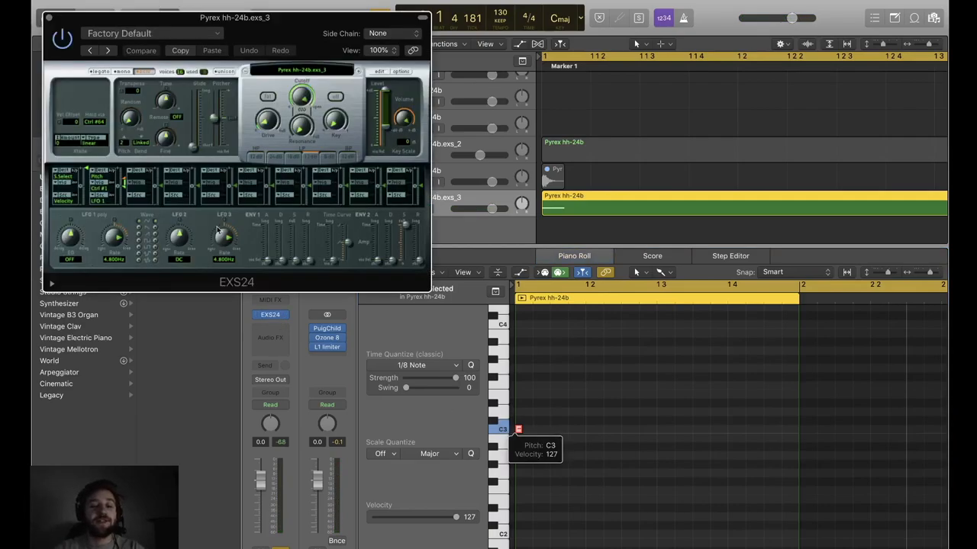
Step: Open the EXS24 Instrument Editor showing the hi-hat sample as one zone rooted at C3
{"action": "left_click", "coordinate": [141, 50]}
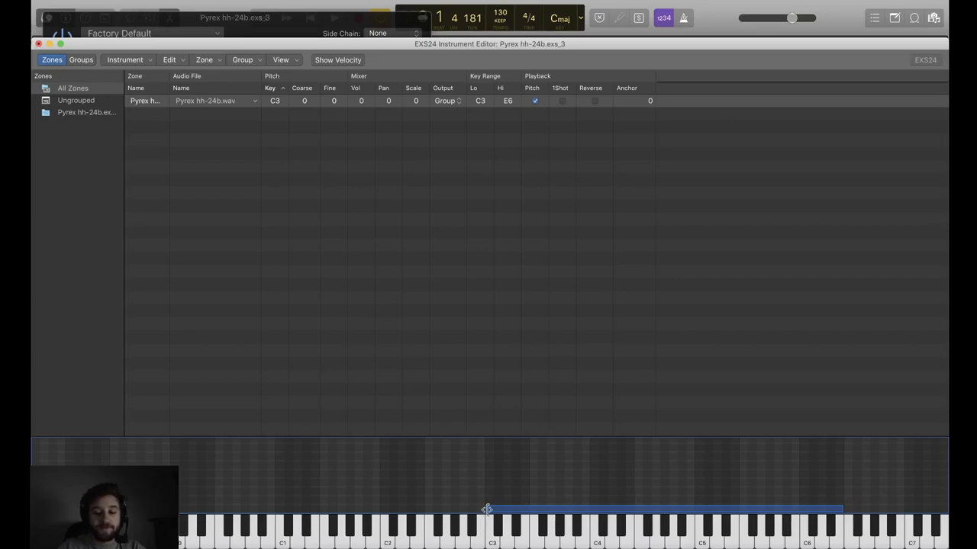
Step: Extend the hi-hat zone's key range below C3, then close the editor and save the instrument
{"action": "left_click_drag", "start_coordinate": [487, 509], "coordinate": [211, 509]}
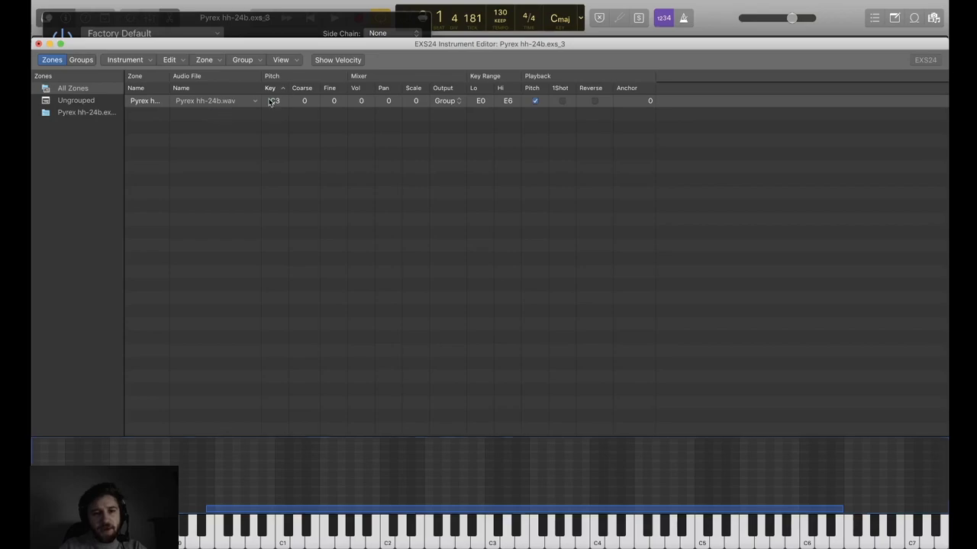
{"action": "left_click", "coordinate": [275, 101]}
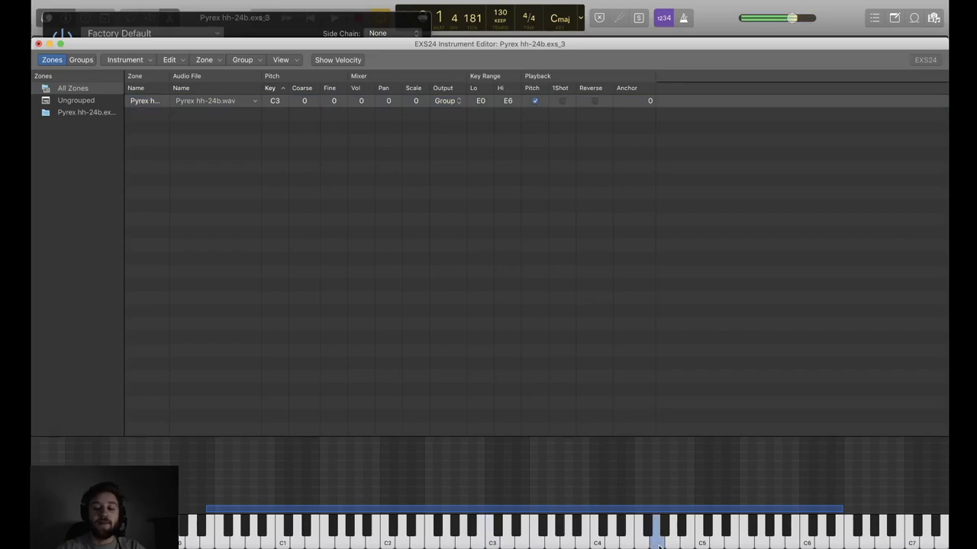
{"action": "mouse_move", "coordinate": [427, 544]}
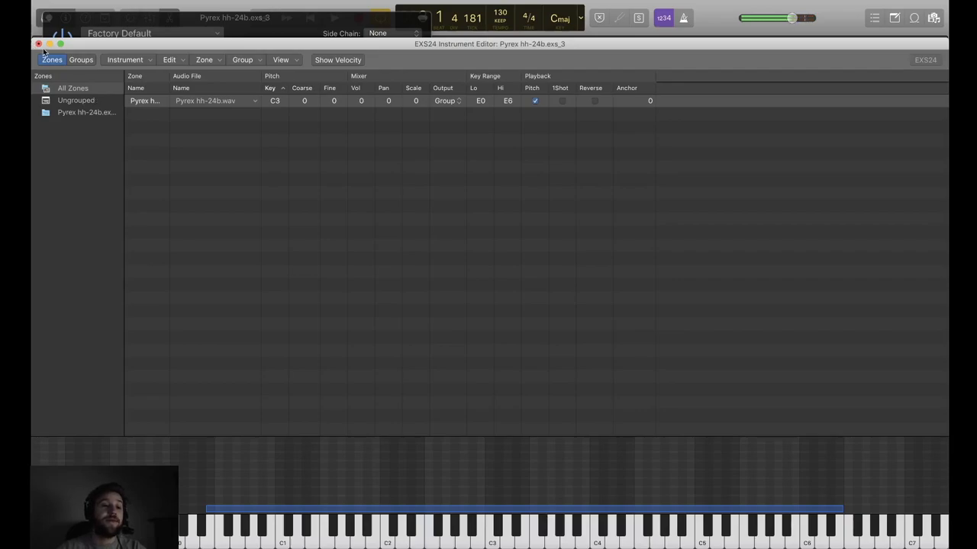
{"action": "left_click", "coordinate": [38, 43]}
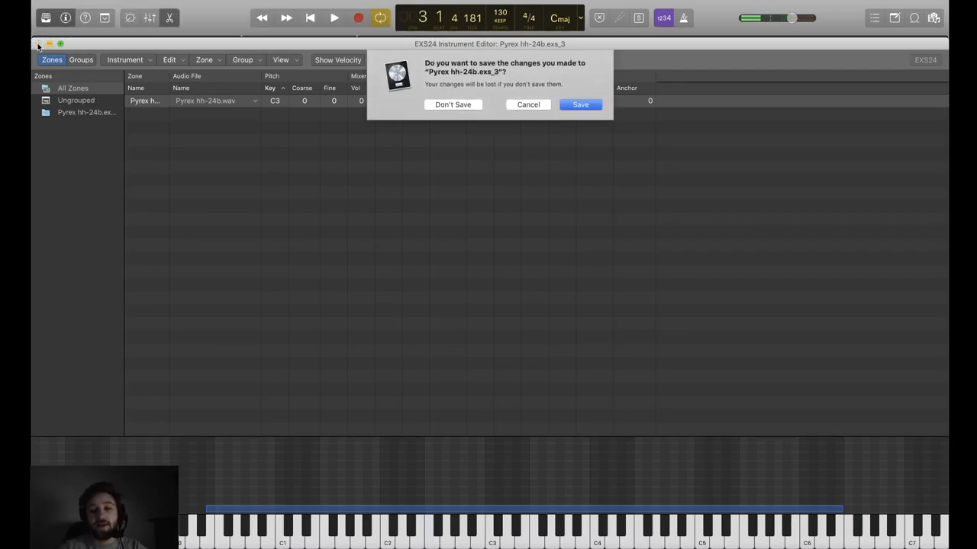
{"action": "left_click", "coordinate": [452, 104]}
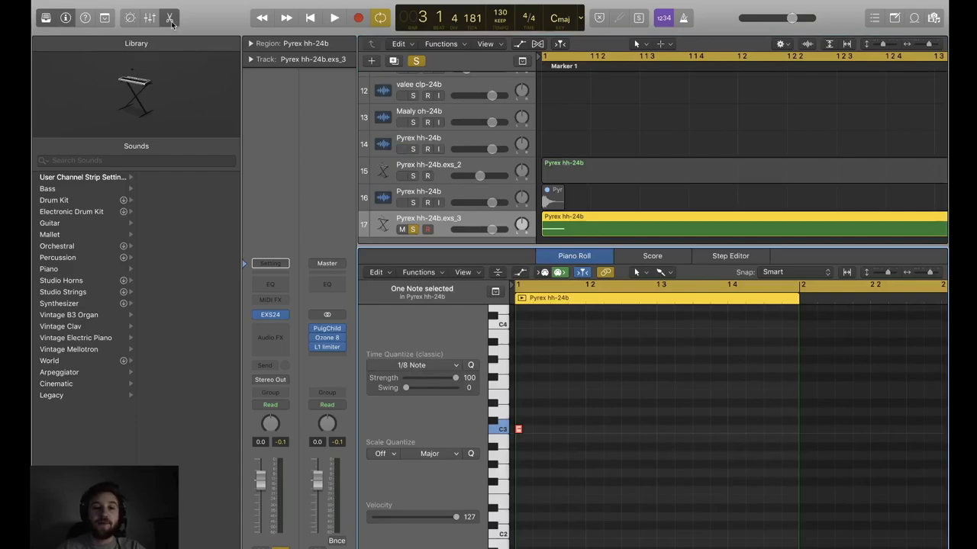
Step: Choose the Brush Tool in the piano roll and confirm Time Quantize is 1/8 Note
{"action": "scroll", "scroll_direction": "up", "scroll_amount": 3}
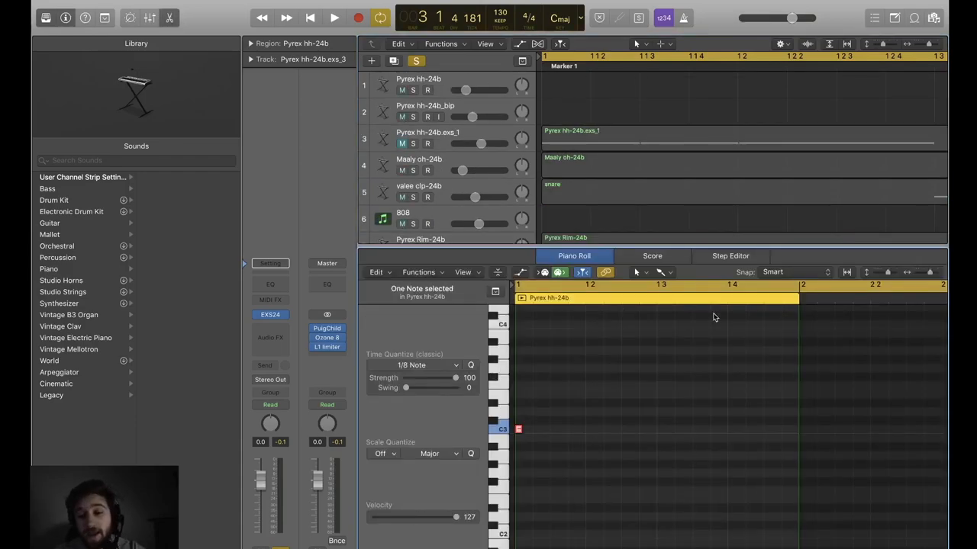
{"action": "left_click", "coordinate": [660, 271]}
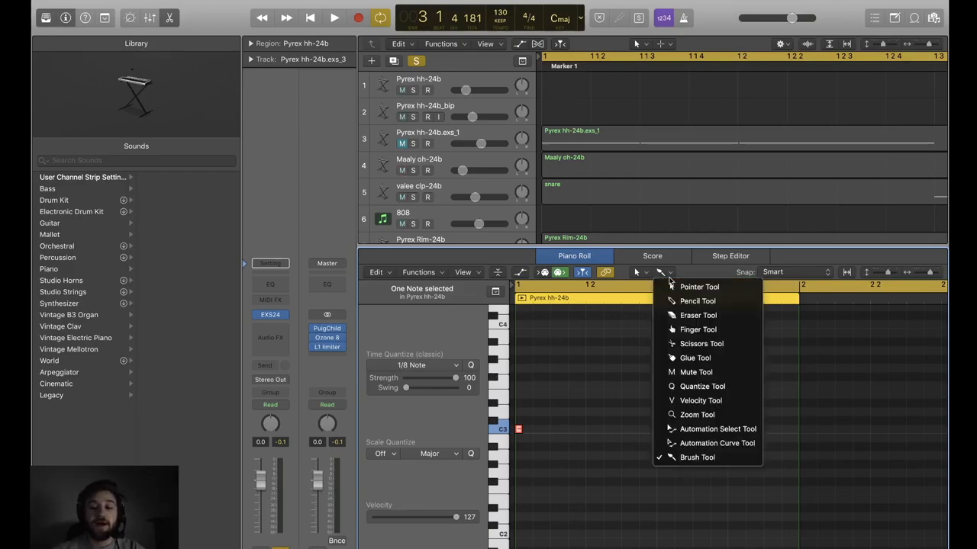
{"action": "mouse_move", "coordinate": [699, 287]}
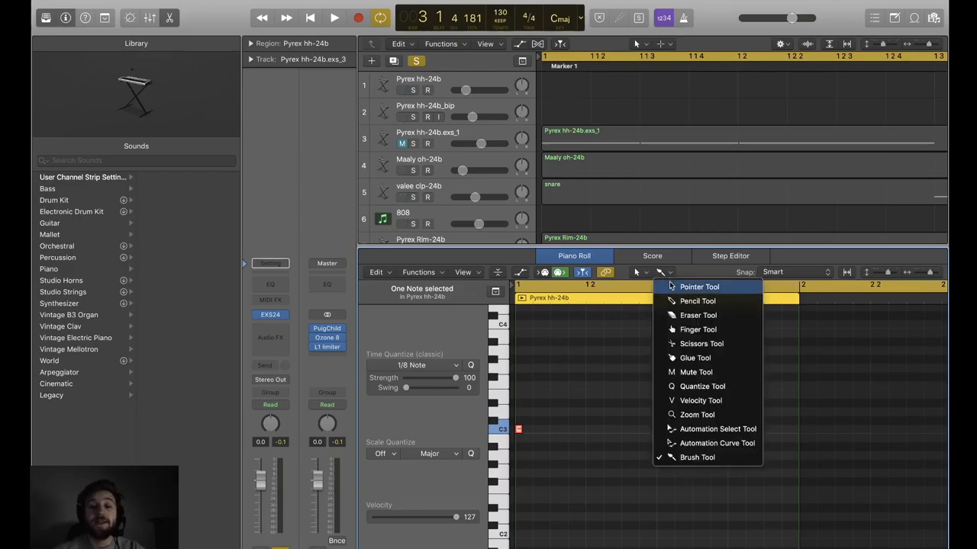
{"action": "mouse_move", "coordinate": [598, 360]}
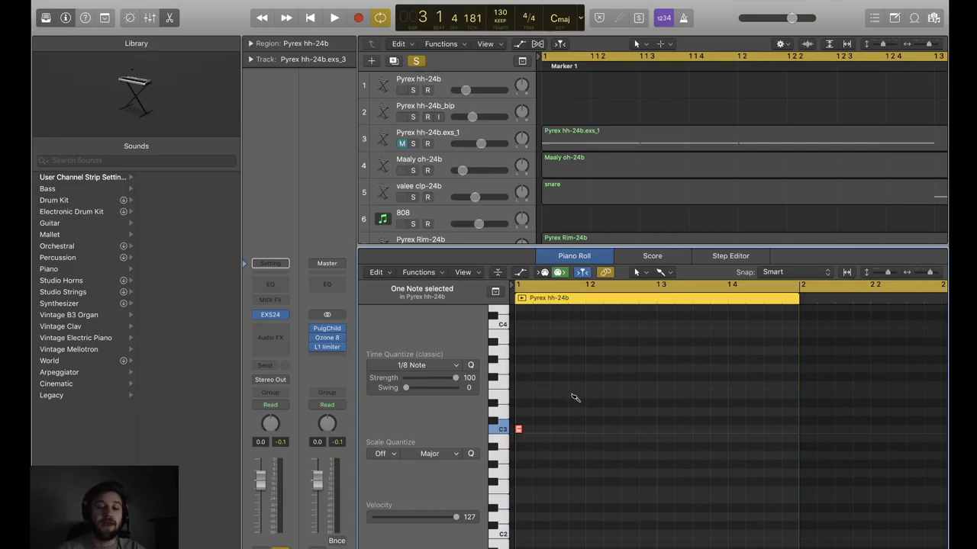
{"action": "mouse_move", "coordinate": [573, 397]}
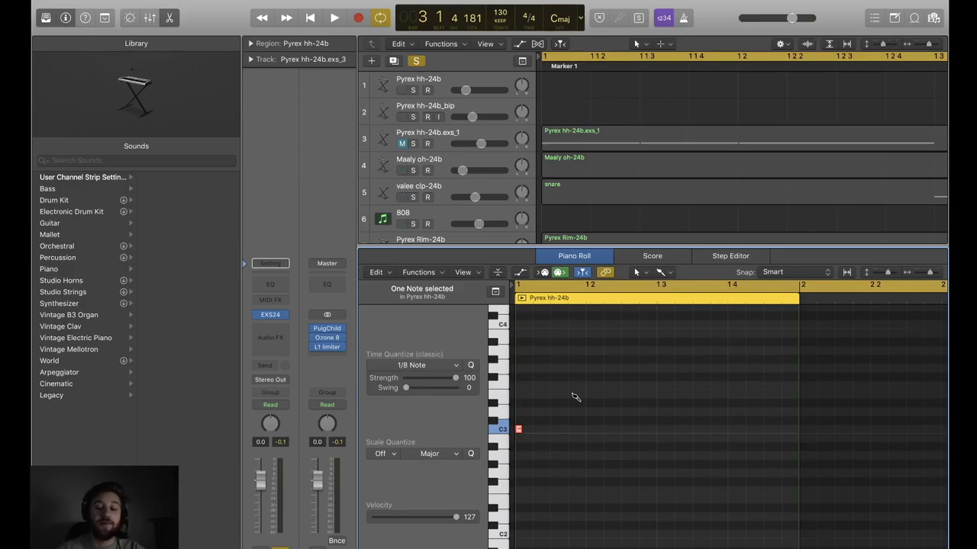
{"action": "mouse_move", "coordinate": [418, 364]}
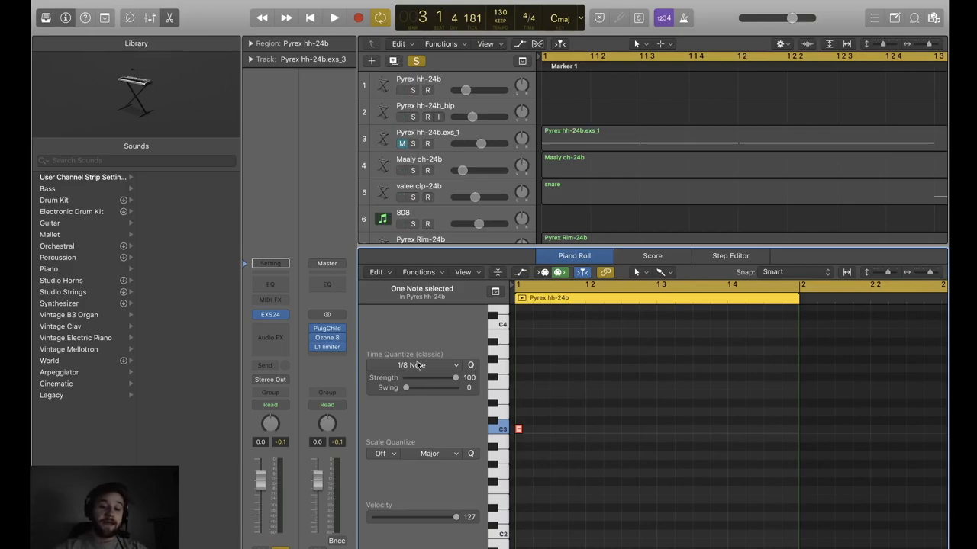
{"action": "left_click", "coordinate": [415, 365]}
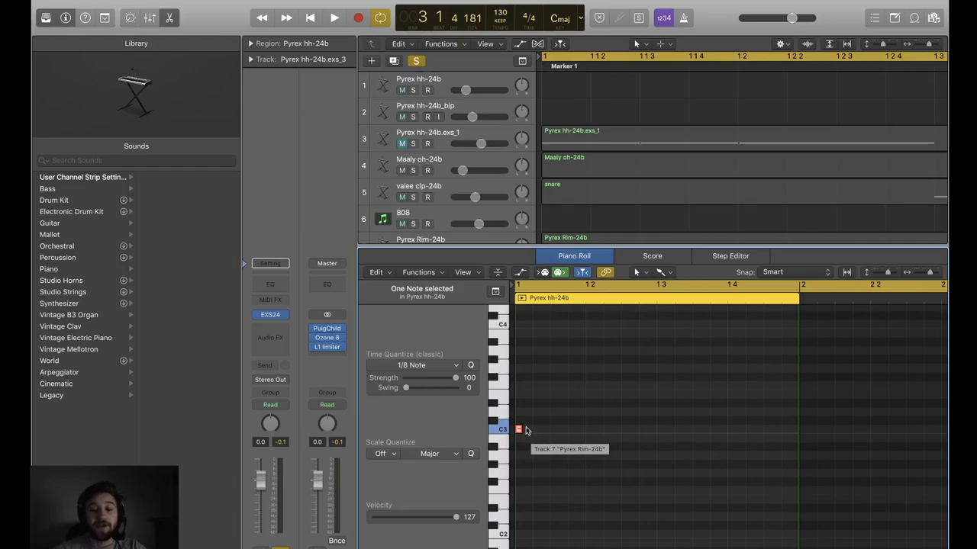
Step: Paint a steady row of C3 eighth notes across the region, play it back and zoom out
{"action": "scroll", "scroll_direction": "down", "scroll_amount": 3}
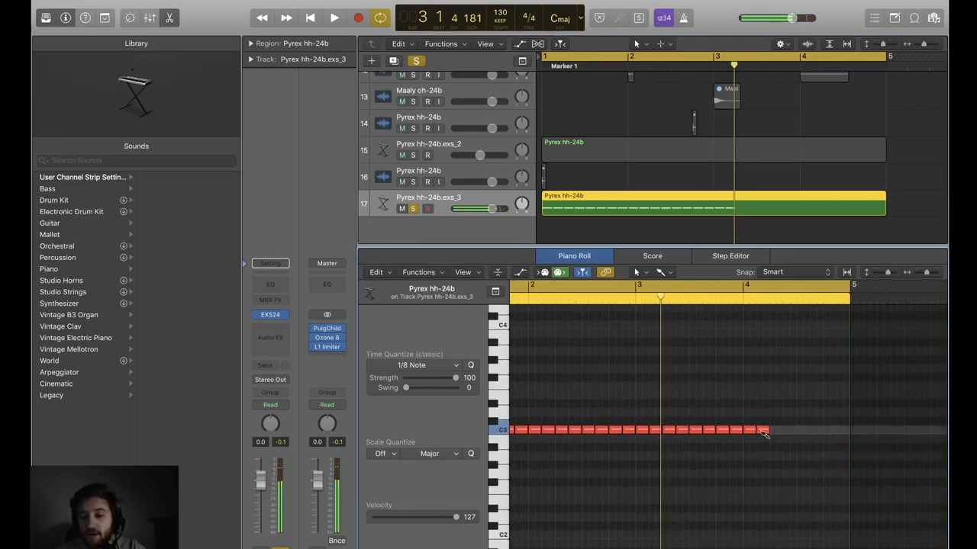
{"action": "left_click", "coordinate": [334, 18]}
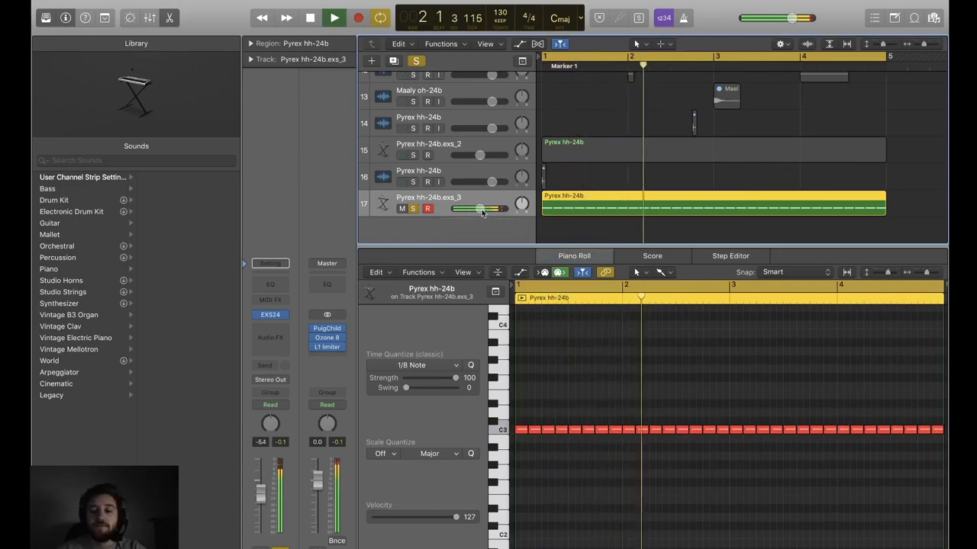
{"action": "left_click", "coordinate": [335, 18]}
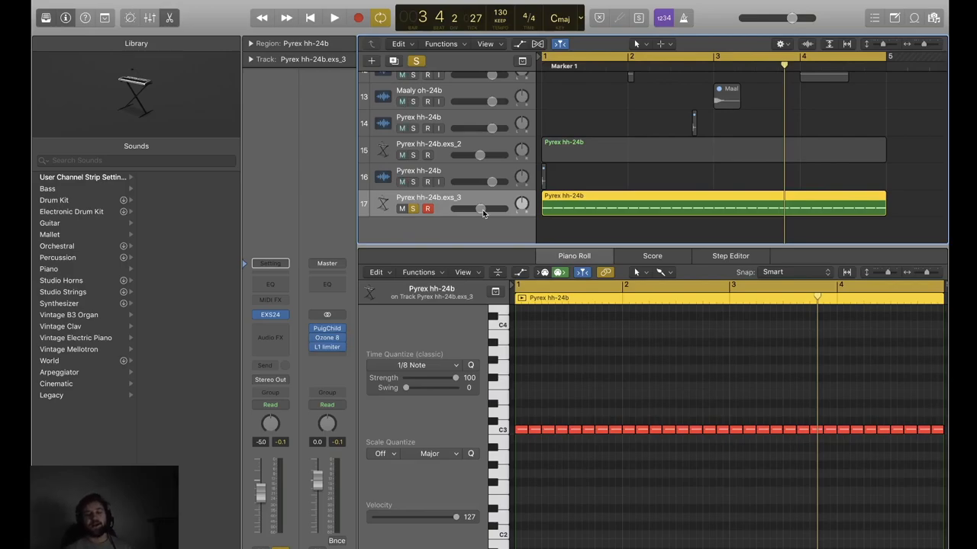
{"action": "left_click", "coordinate": [403, 75]}
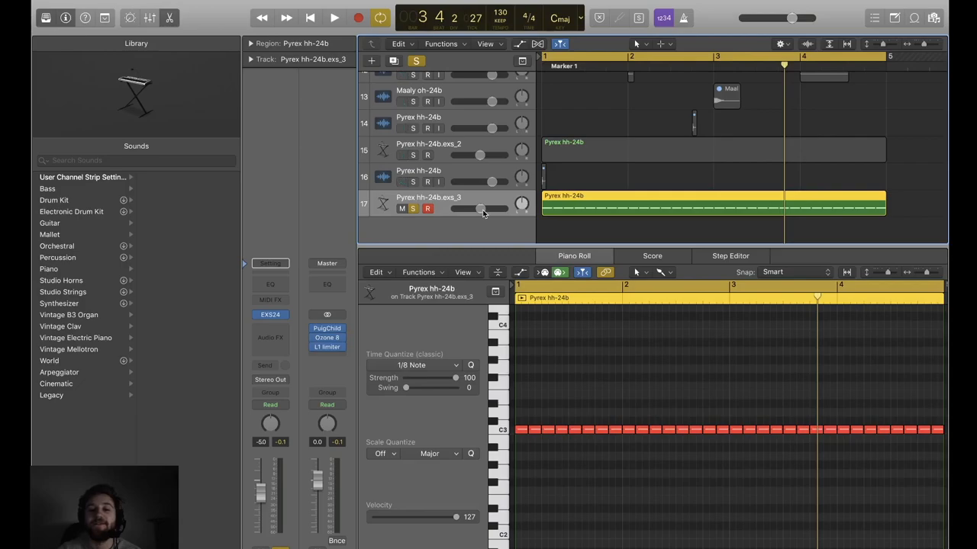
{"action": "mouse_move", "coordinate": [542, 426]}
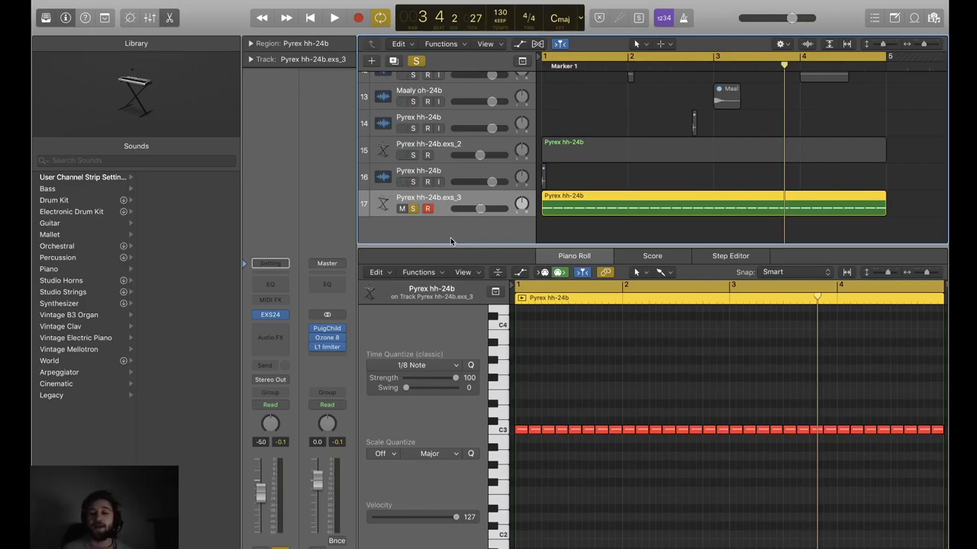
{"action": "left_click", "coordinate": [670, 272]}
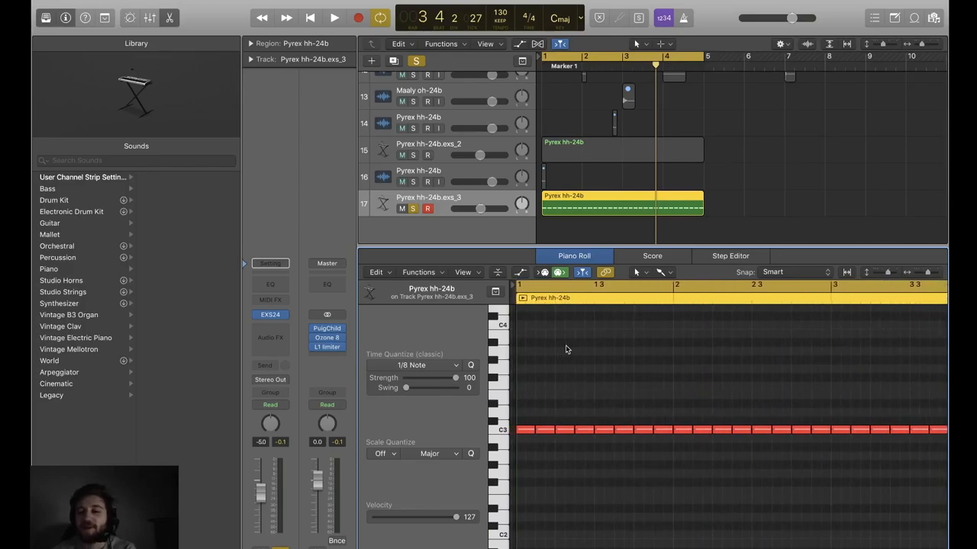
{"action": "mouse_move", "coordinate": [461, 400]}
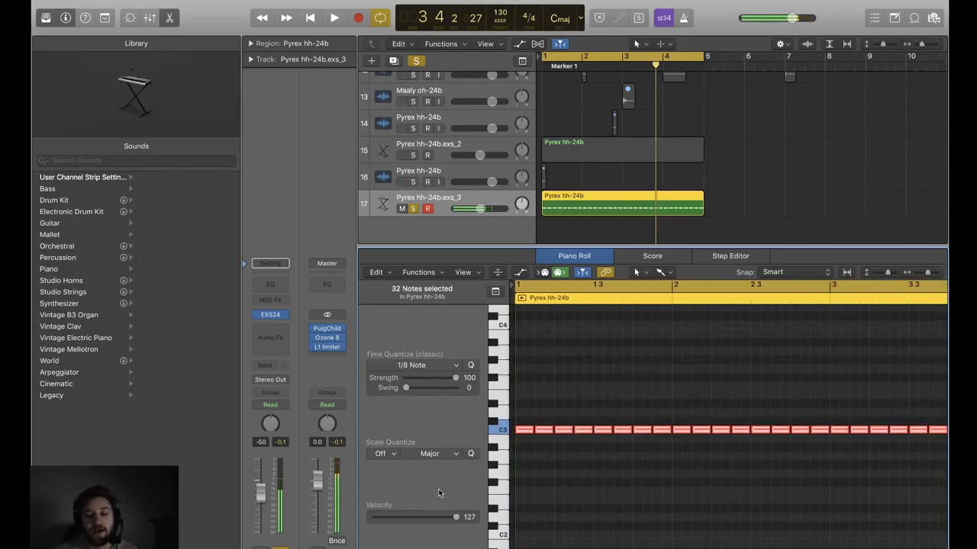
Step: Select all 32 hi-hat notes and drag their velocity down from 127 to 82
{"action": "left_click_drag", "start_coordinate": [456, 517], "coordinate": [425, 517]}
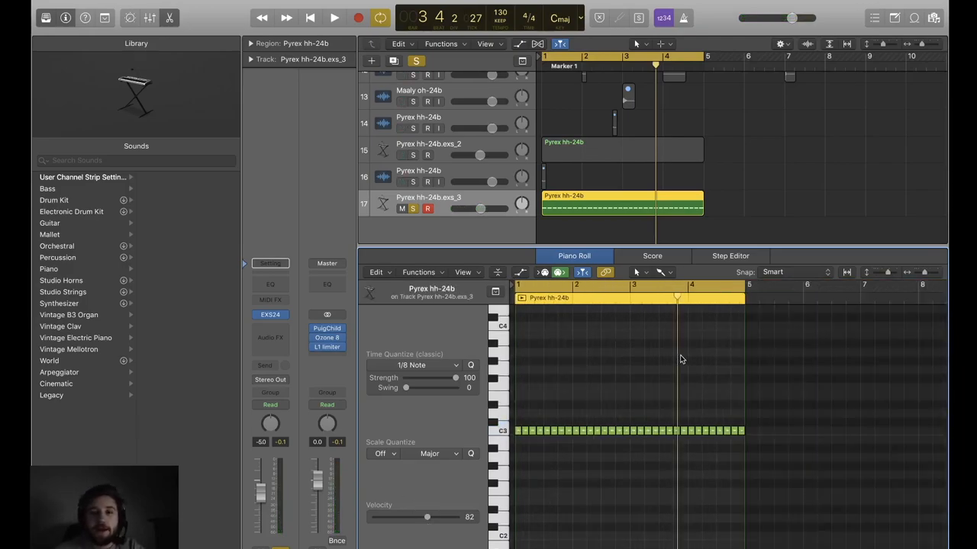
{"action": "left_click", "coordinate": [500, 431]}
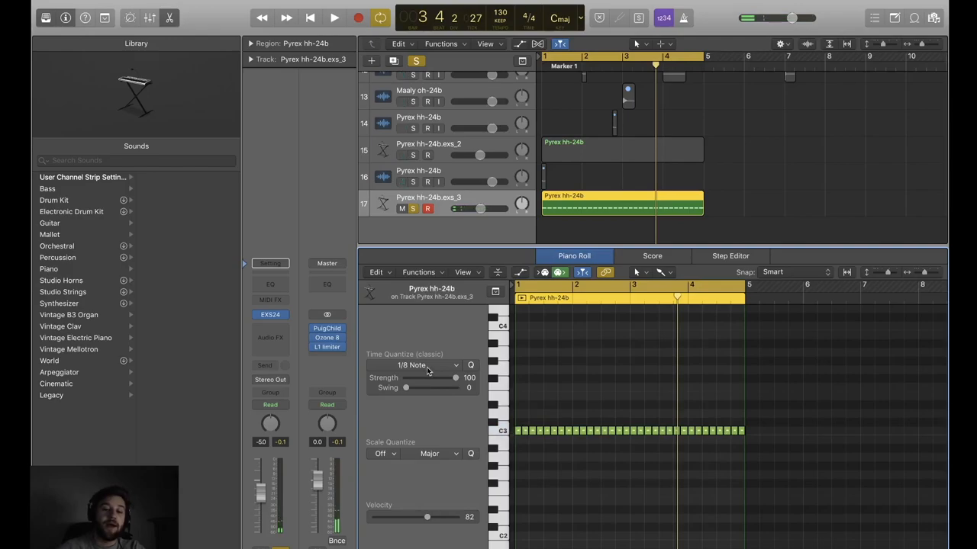
{"action": "scroll", "scroll_direction": "up", "scroll_amount": 3}
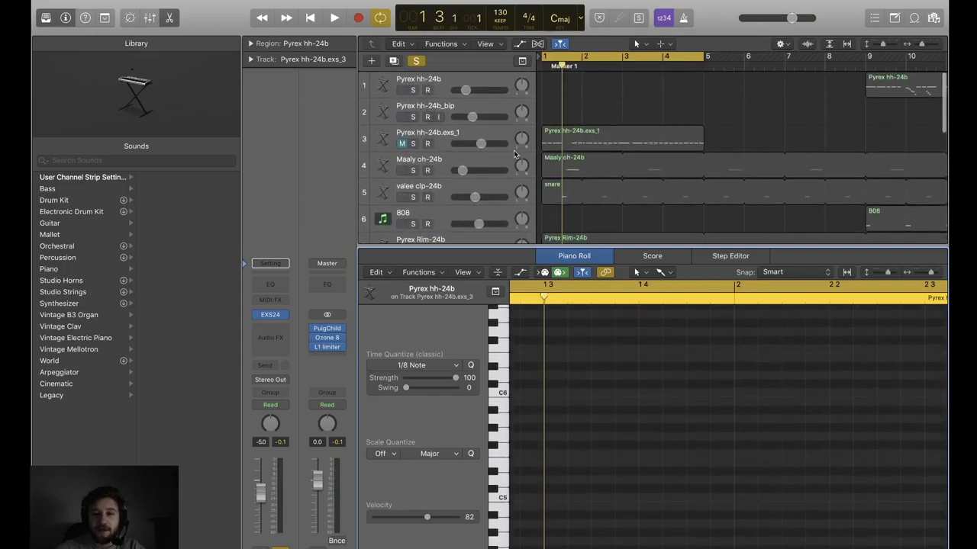
Step: Scroll the track list to the top and select the snare clip track
{"action": "left_click", "coordinate": [333, 19]}
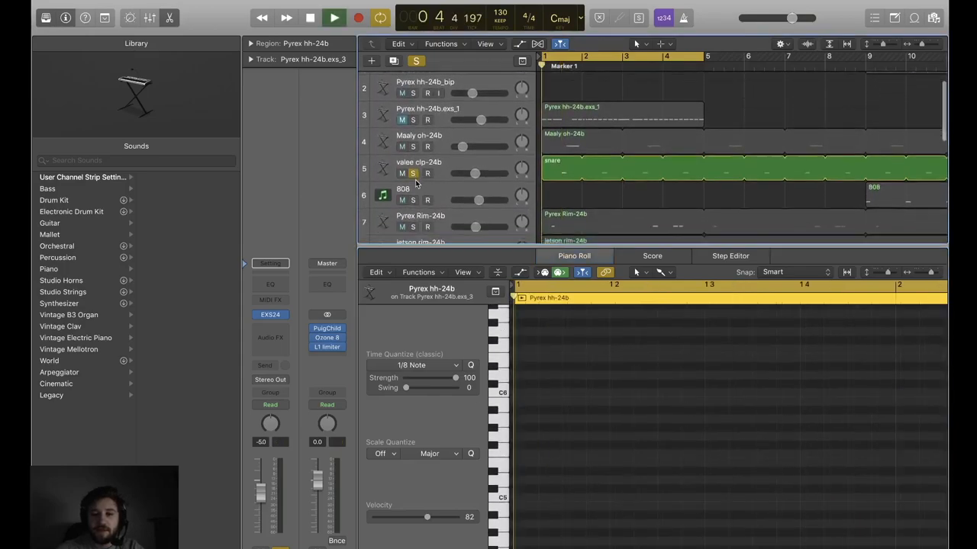
{"action": "left_click", "coordinate": [333, 19]}
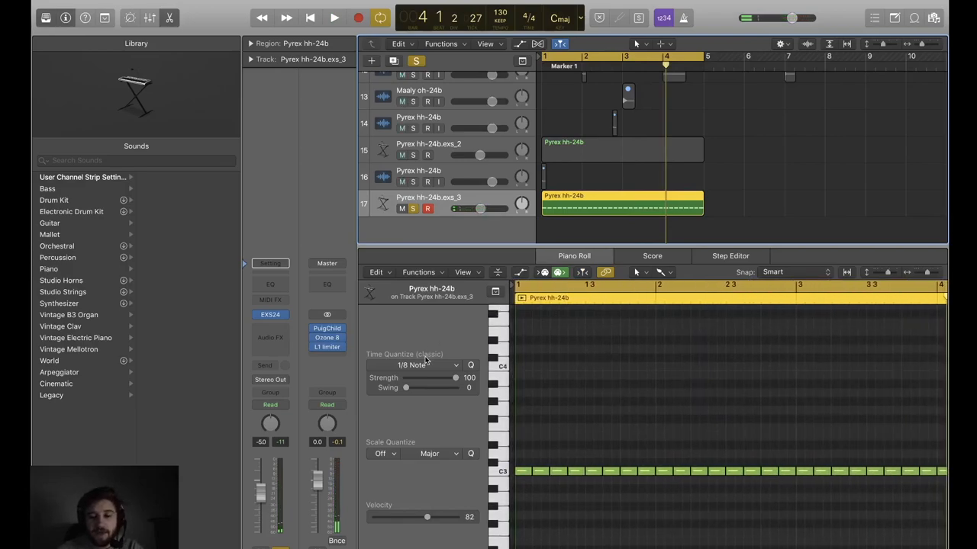
{"action": "left_click", "coordinate": [415, 365]}
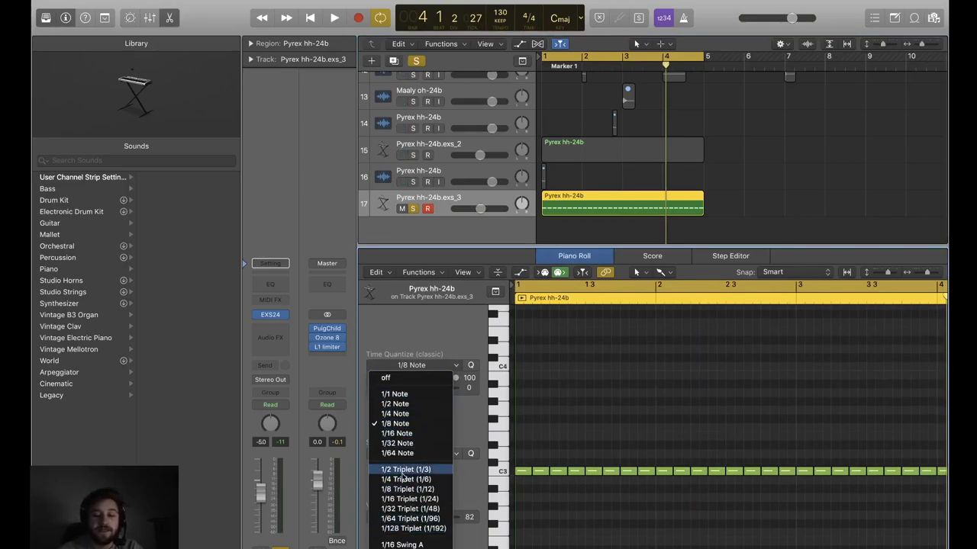
{"action": "mouse_move", "coordinate": [405, 479]}
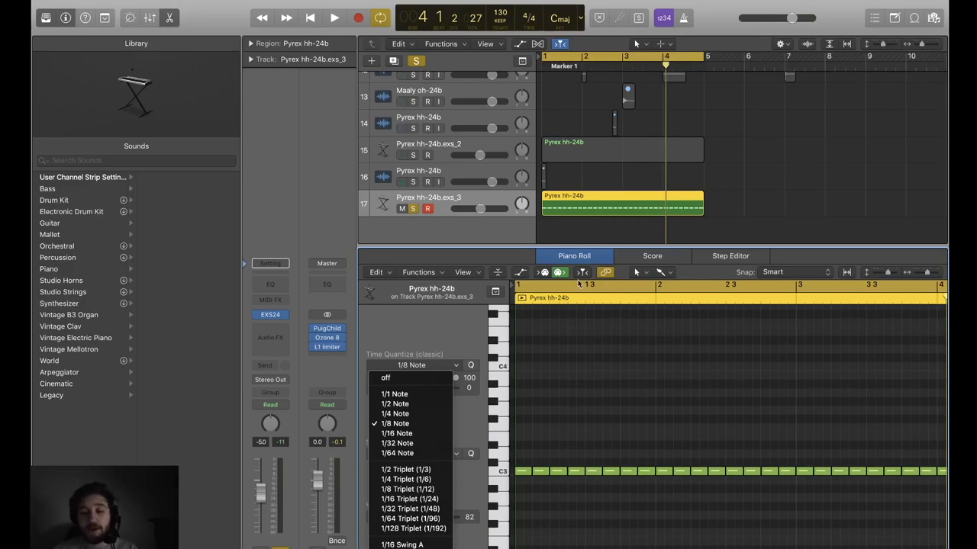
{"action": "left_click", "coordinate": [394, 424]}
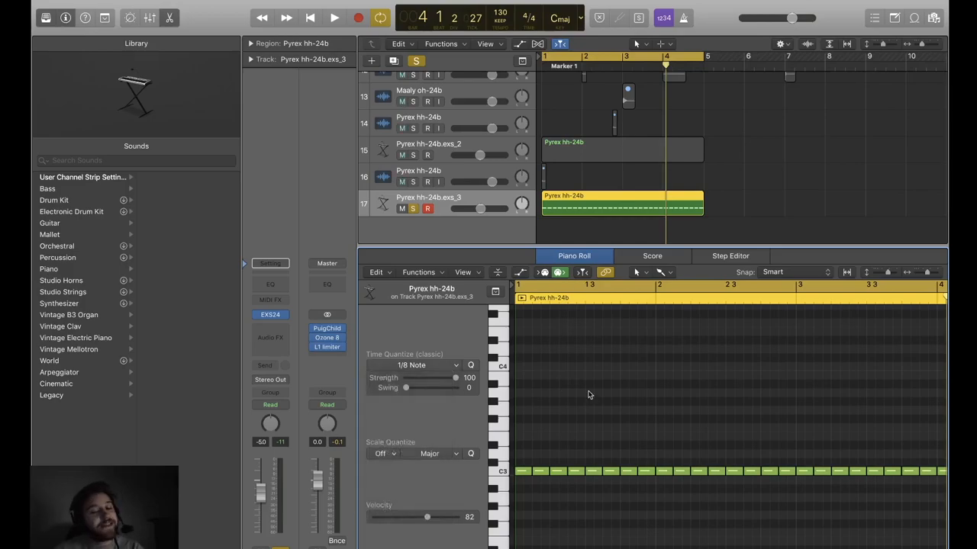
{"action": "left_click", "coordinate": [420, 365]}
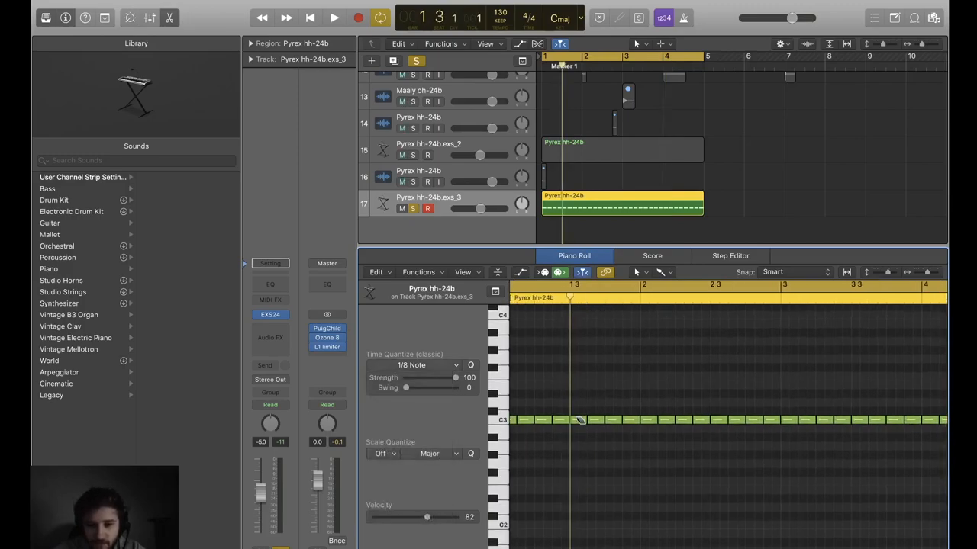
Step: Delete notes to leave gaps and pencil pitched-down roll notes around beat two on 1/16 and 1/64 triplet grids
{"action": "left_click", "coordinate": [333, 18]}
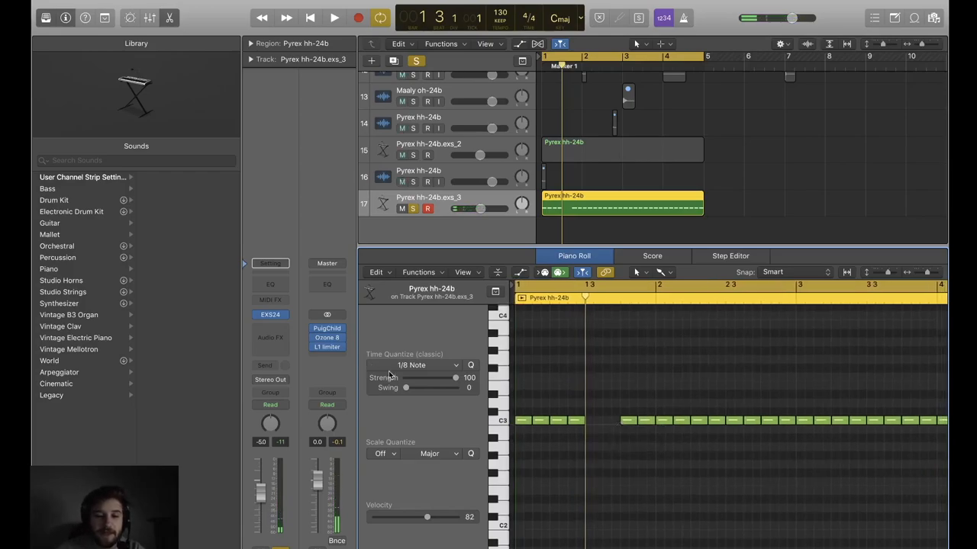
{"action": "left_click", "coordinate": [415, 365]}
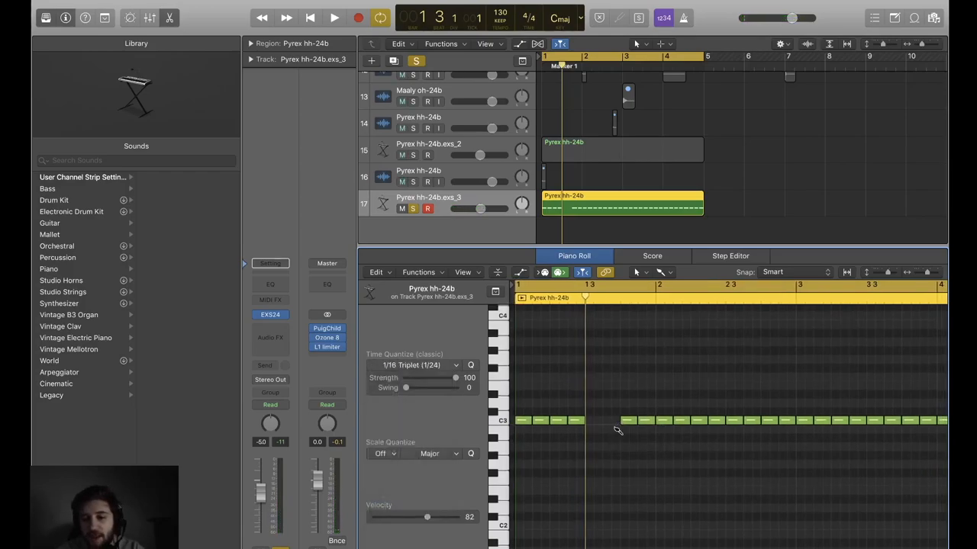
{"action": "left_click", "coordinate": [573, 449]}
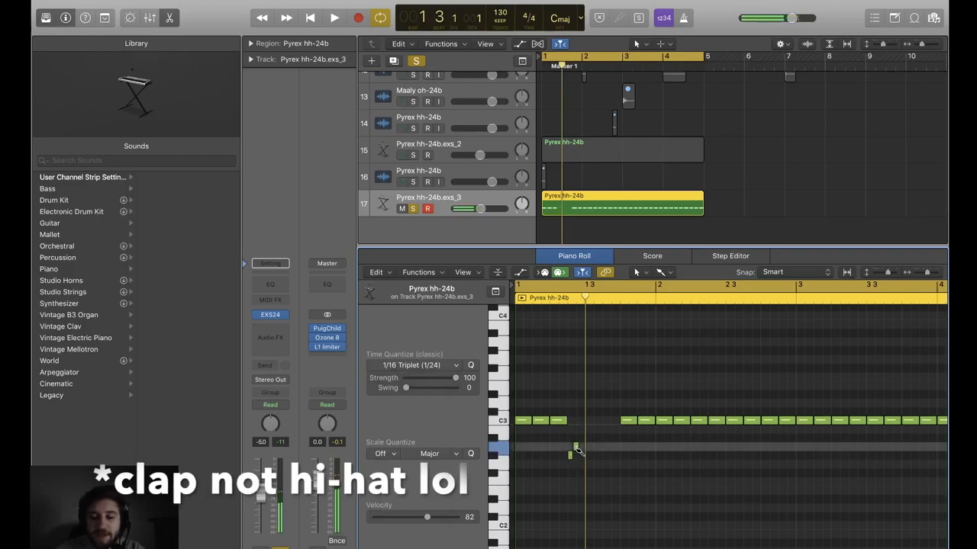
{"action": "left_click", "coordinate": [412, 365]}
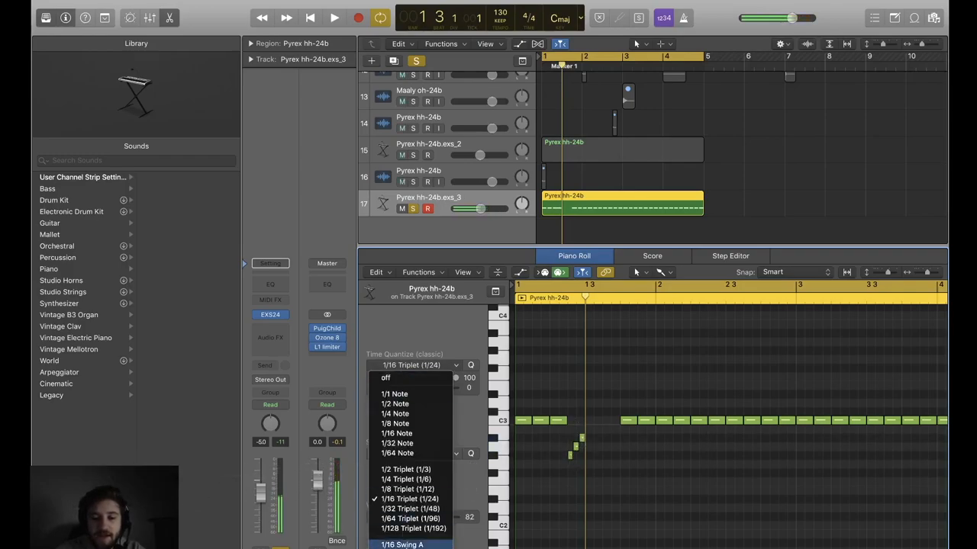
{"action": "left_click", "coordinate": [411, 519]}
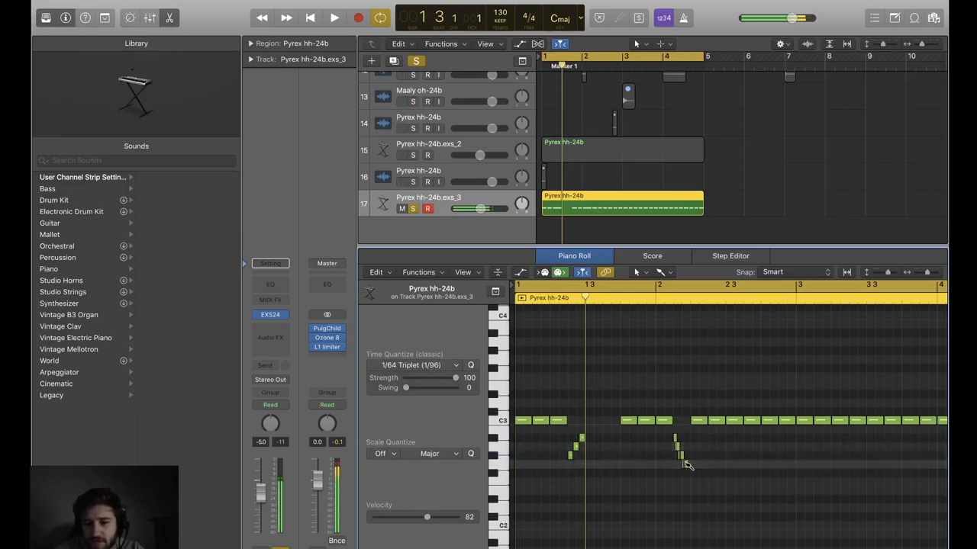
{"action": "left_click", "coordinate": [333, 18]}
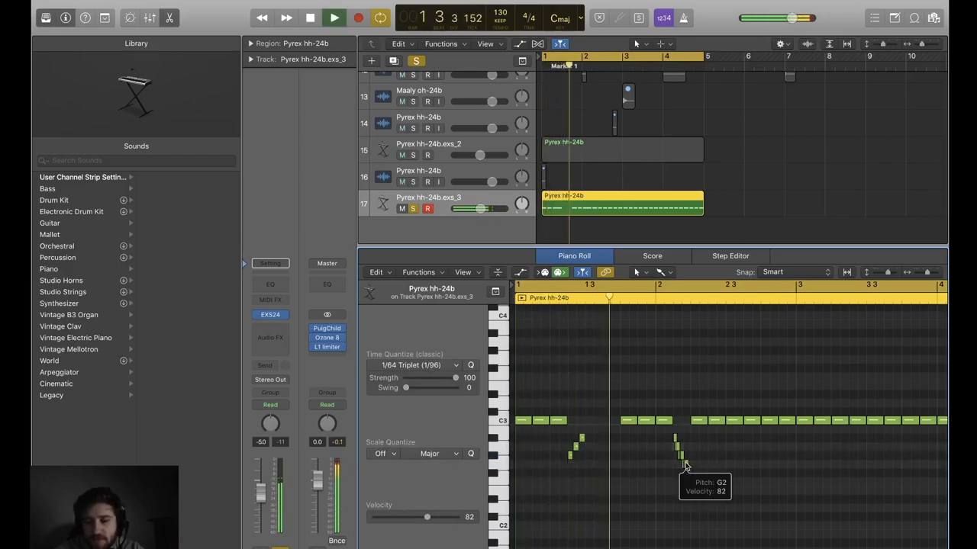
Step: Play back the edited hi-hat pattern from the beginning
{"action": "left_click", "coordinate": [334, 19]}
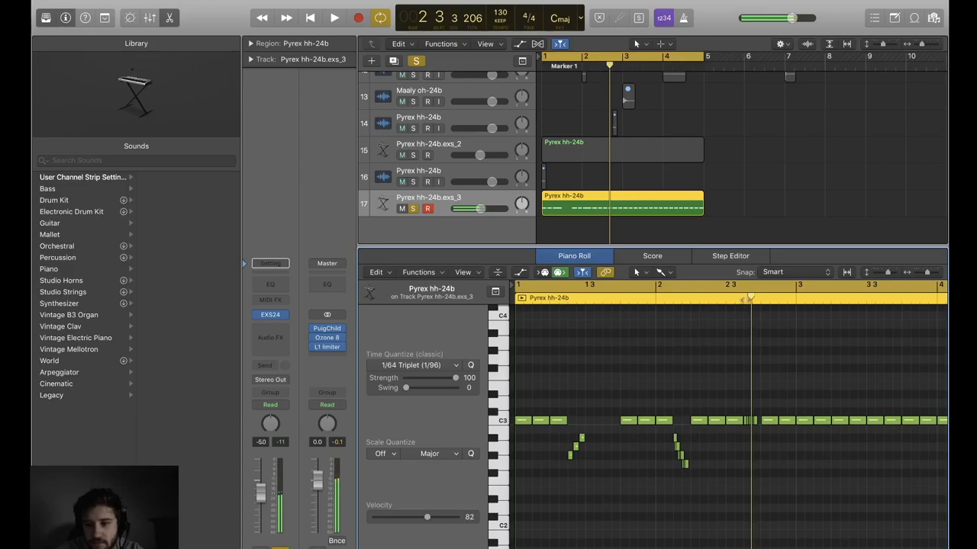
{"action": "left_click", "coordinate": [334, 18]}
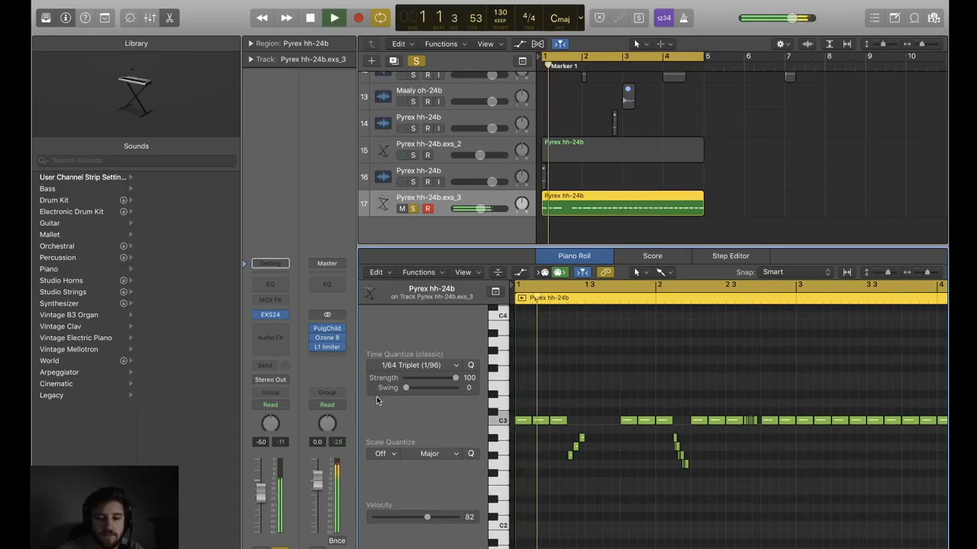
{"action": "left_click", "coordinate": [412, 365]}
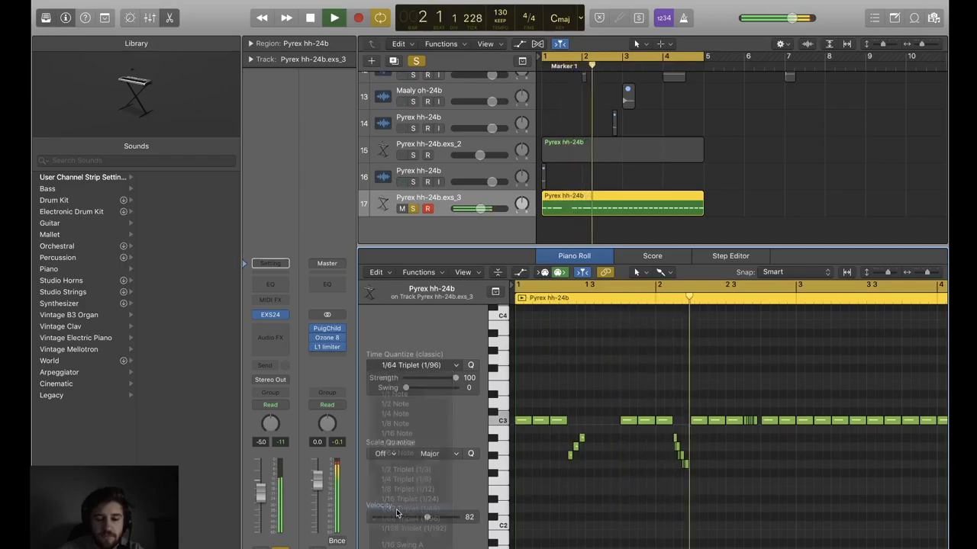
Step: On a 1/32 Triplet grid, pencil a longer stepwise descending roll near bar 3 beat 3
{"action": "left_click", "coordinate": [397, 512]}
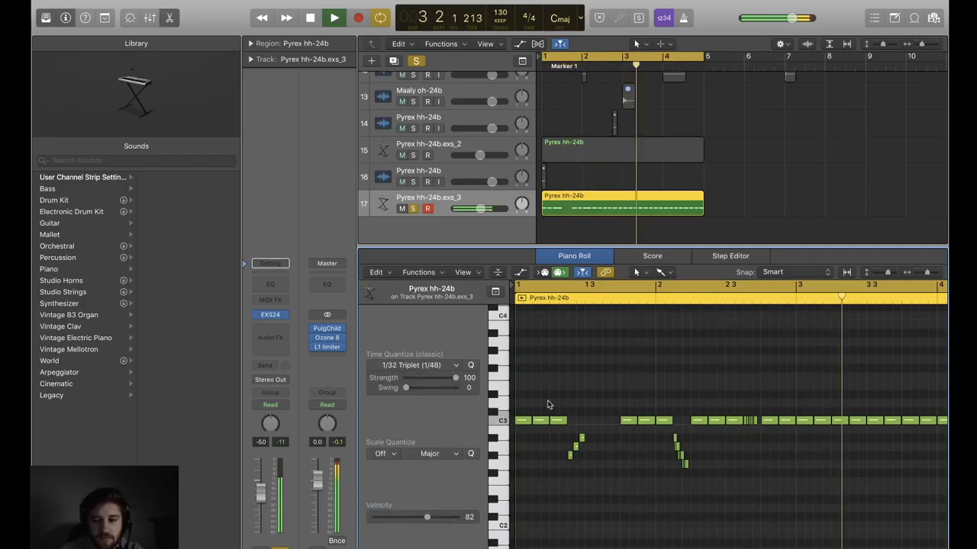
{"action": "left_click", "coordinate": [310, 18]}
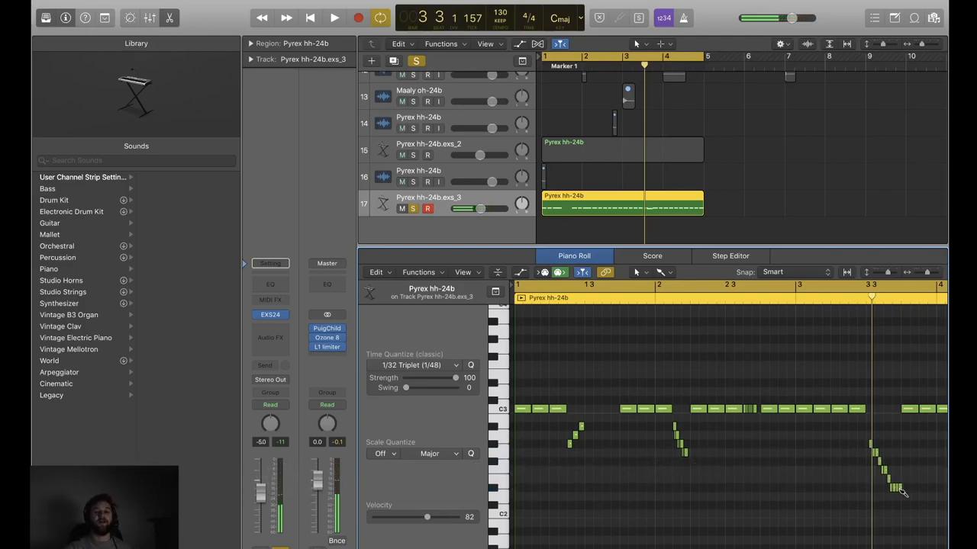
{"action": "left_click", "coordinate": [332, 18]}
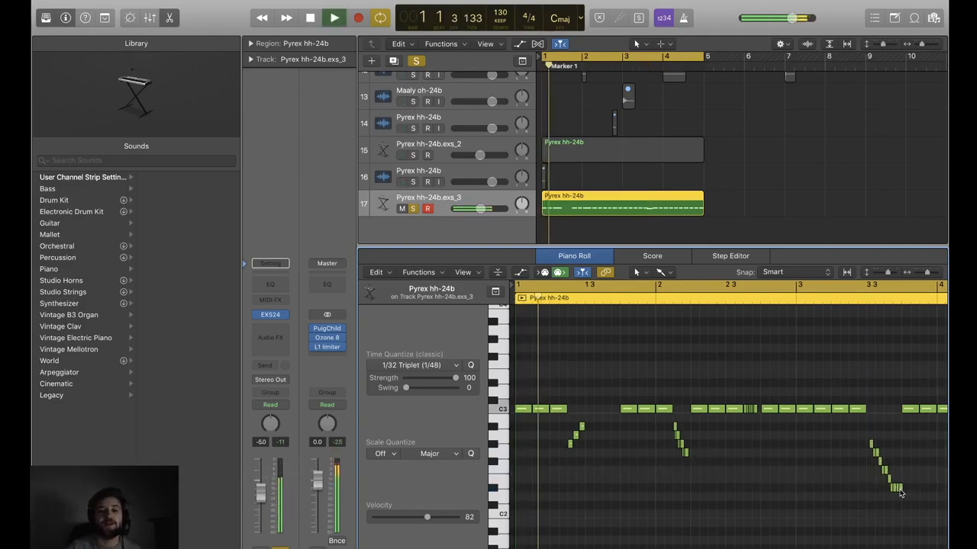
{"action": "left_click", "coordinate": [333, 18]}
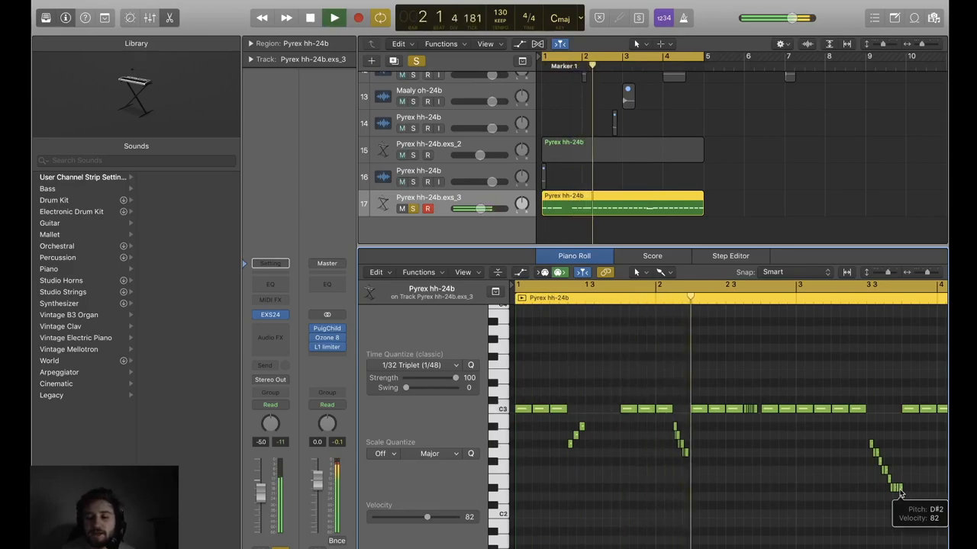
{"action": "left_click", "coordinate": [333, 19]}
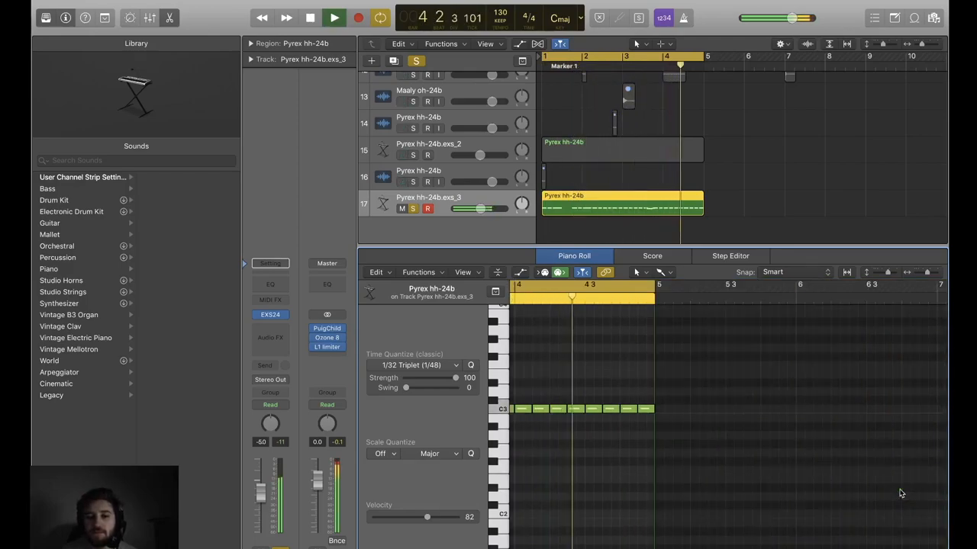
Step: Zoom the Tracks area out to show the whole arrangement alongside the hi-hat pattern
{"action": "left_click", "coordinate": [310, 18]}
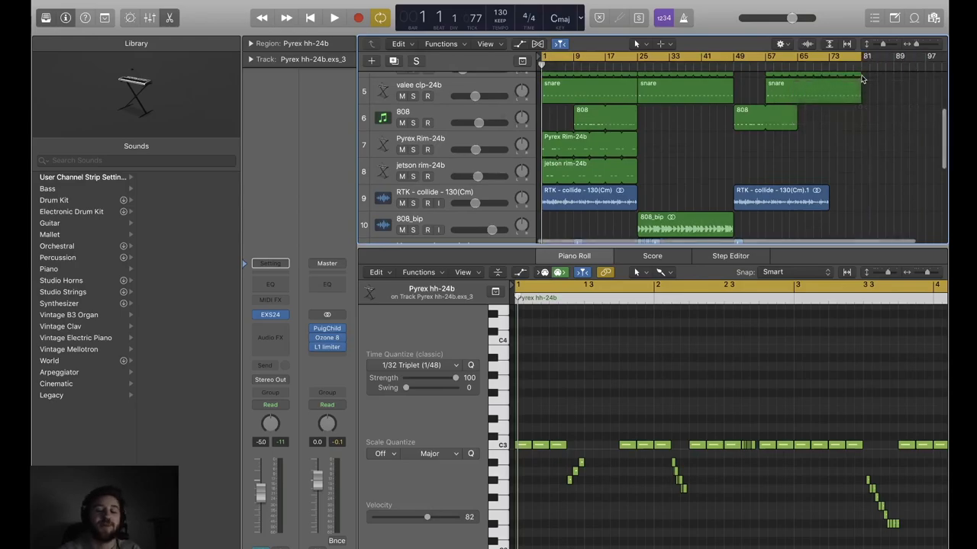
Step: Select track 1, Pyrex hh-24b, showing its three dense hi-hat regions in the Piano Roll
{"action": "scroll", "scroll_direction": "down", "scroll_amount": 3}
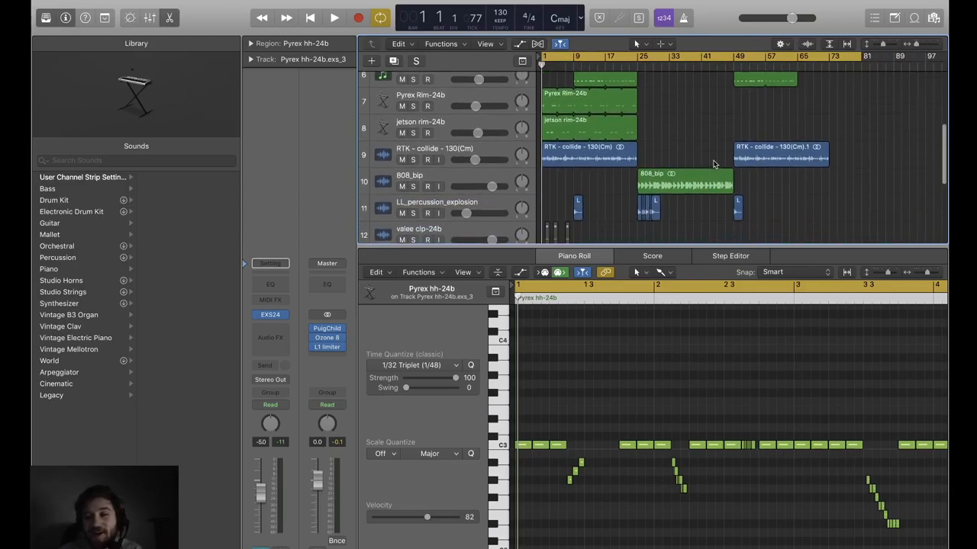
{"action": "scroll", "scroll_direction": "up", "scroll_amount": 3}
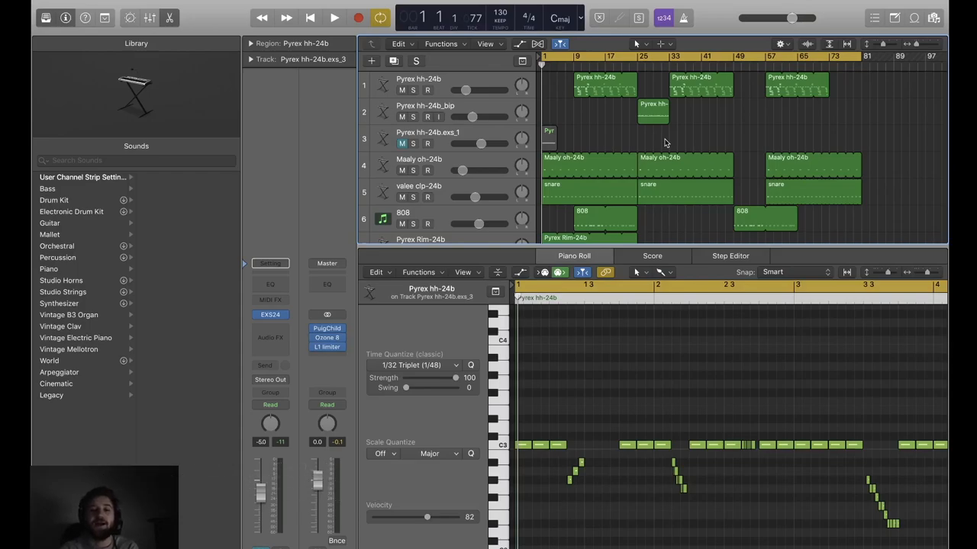
{"action": "scroll", "scroll_direction": "down", "scroll_amount": 3}
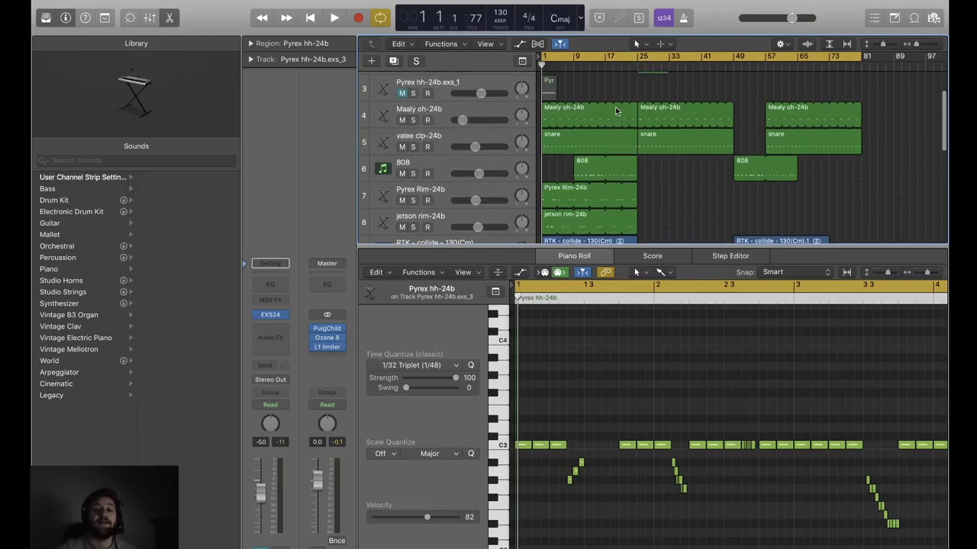
{"action": "left_click", "coordinate": [333, 18]}
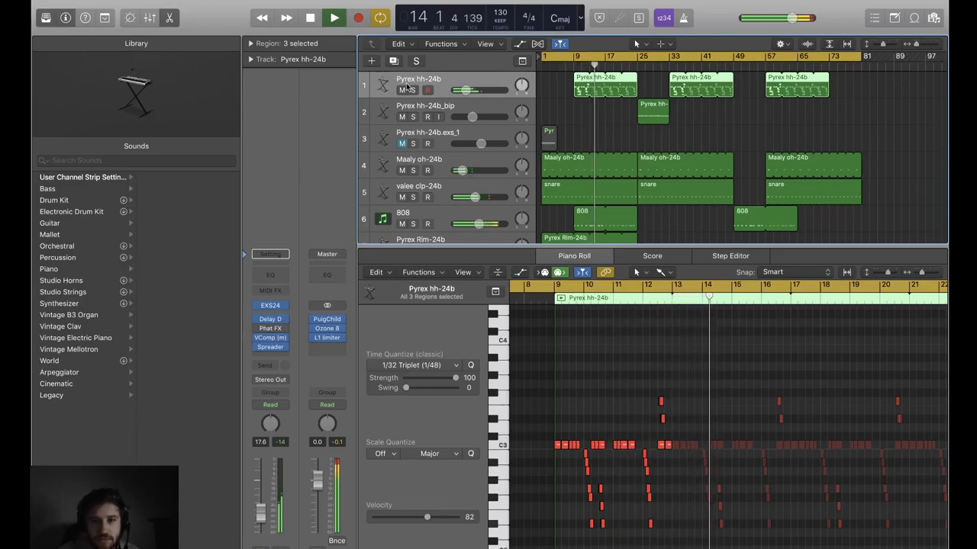
Step: Select the original hi-hat regions and play them with bars 10–14 zoomed in the Piano Roll
{"action": "left_click", "coordinate": [333, 19]}
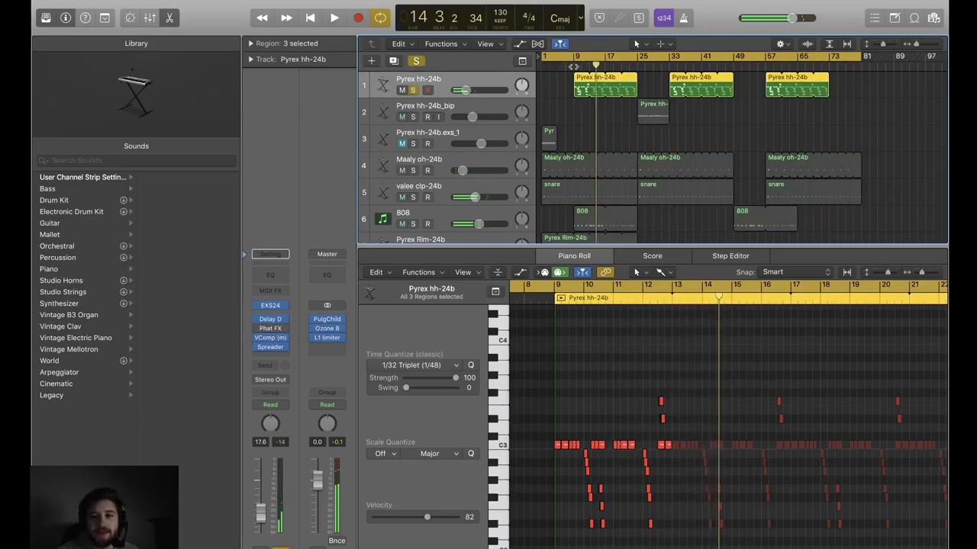
{"action": "left_click", "coordinate": [334, 18]}
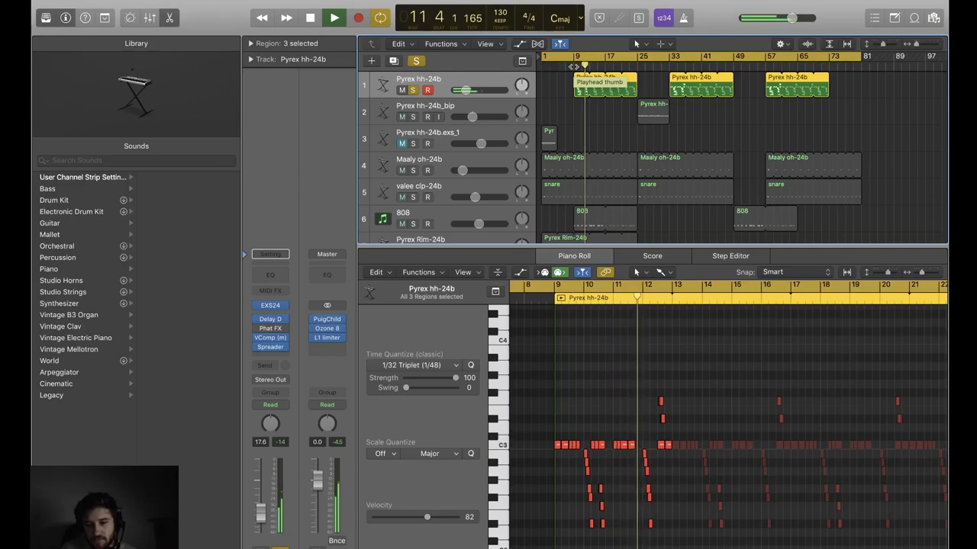
{"action": "left_click", "coordinate": [333, 18]}
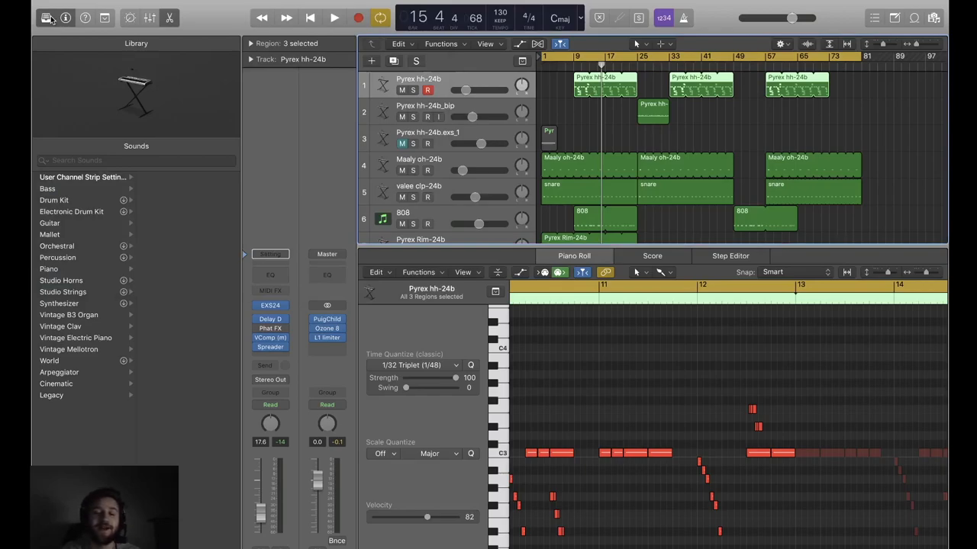
{"action": "mouse_move", "coordinate": [418, 86]}
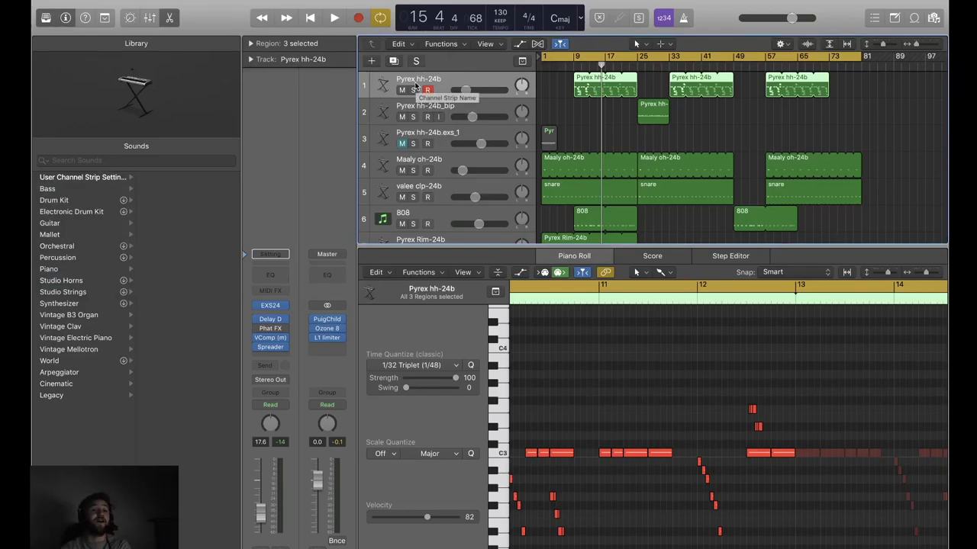